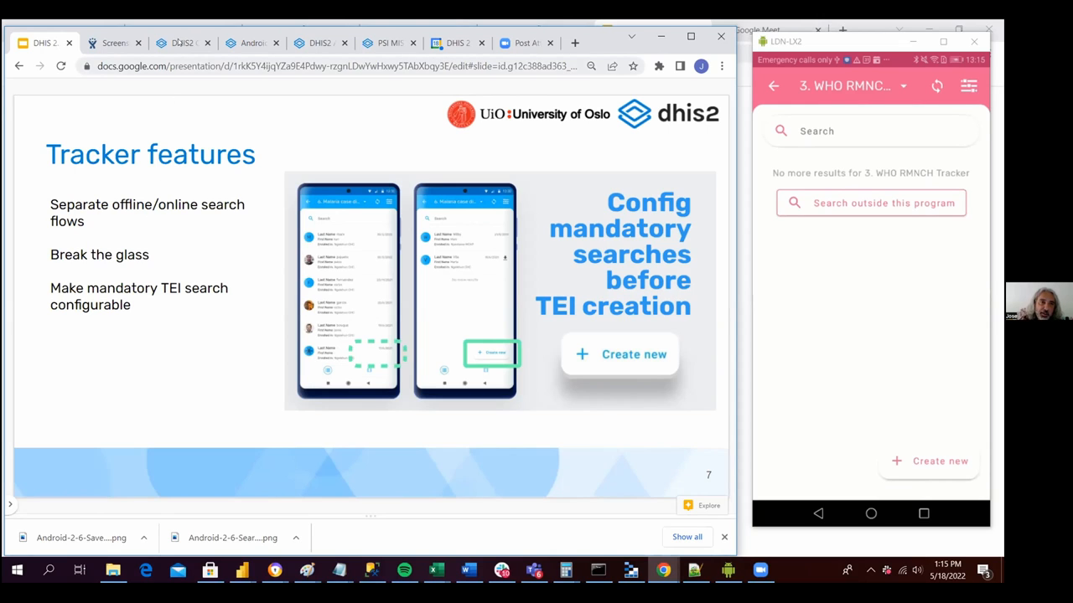
Search the DHIS2 Capture apps menu for 'and' to find Android Settings.
left_click(182, 42)
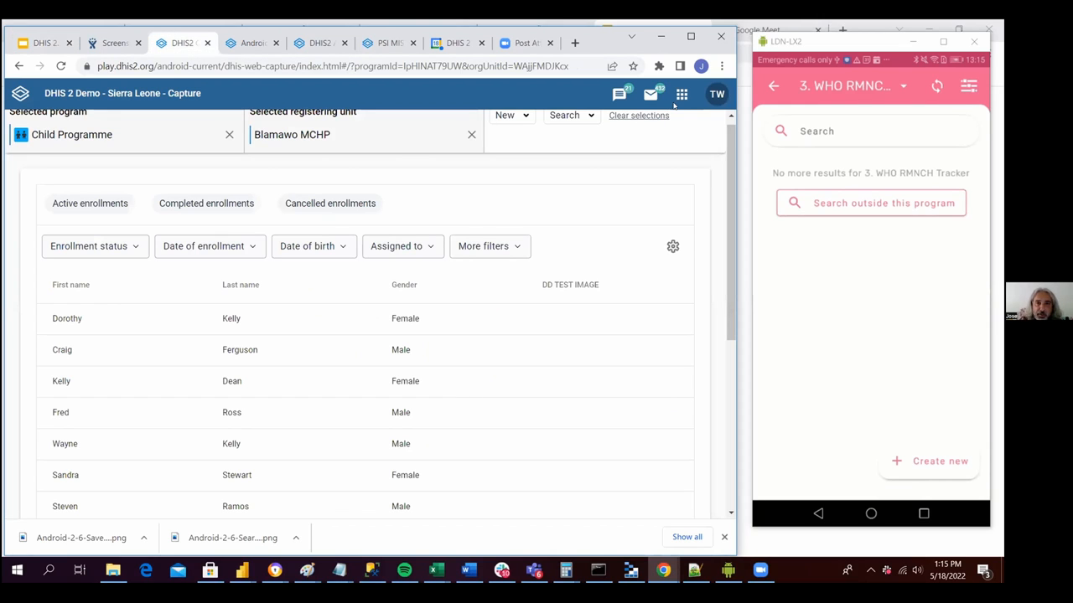
left_click(681, 93)
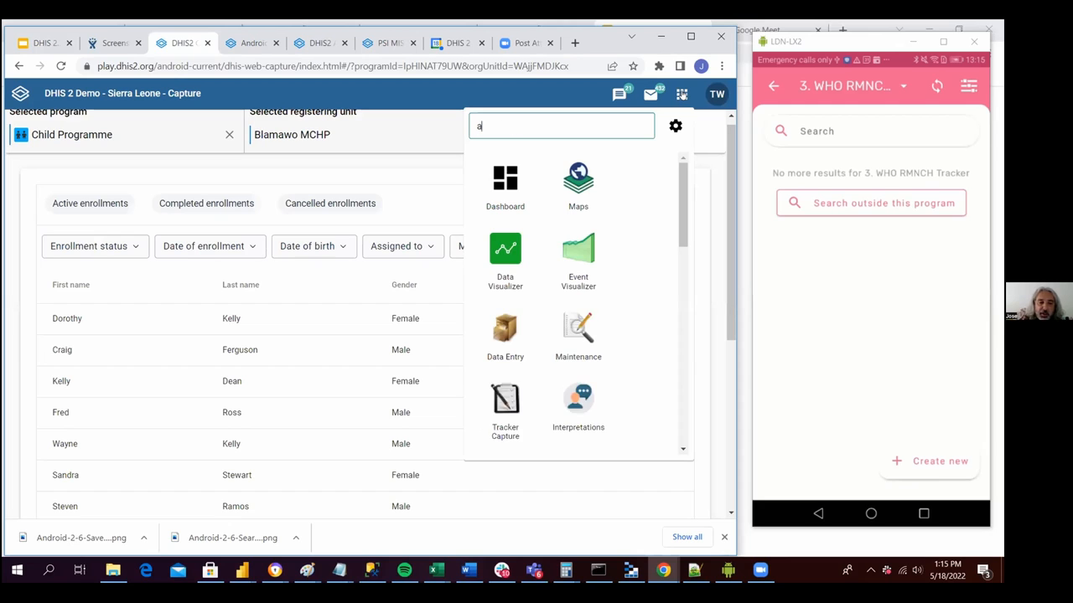
type("nd")
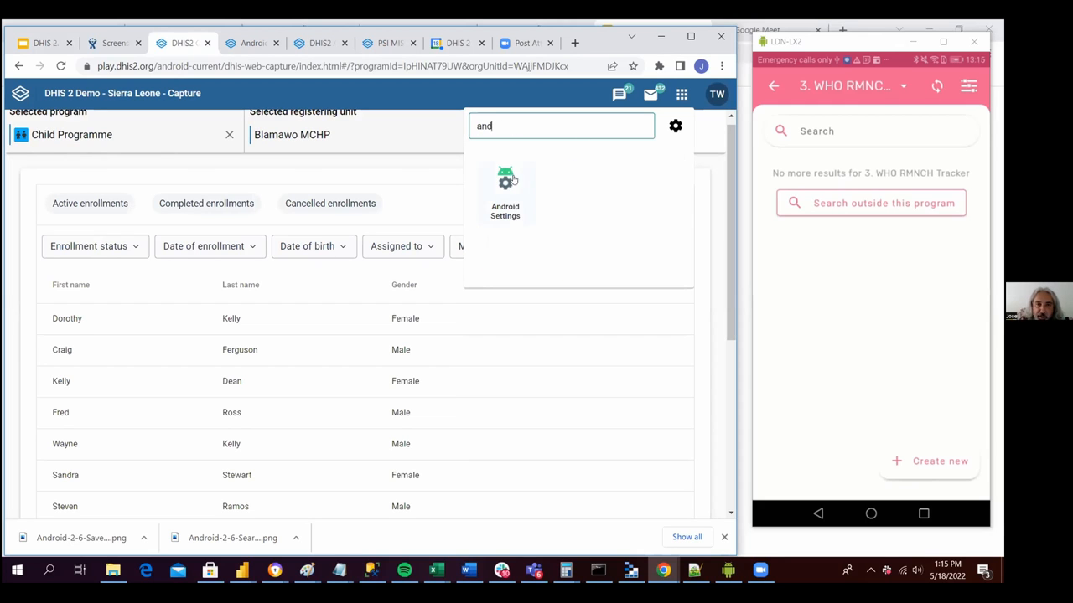
Launch Android Settings and go to Appearance › Program specific settings.
left_click(505, 189)
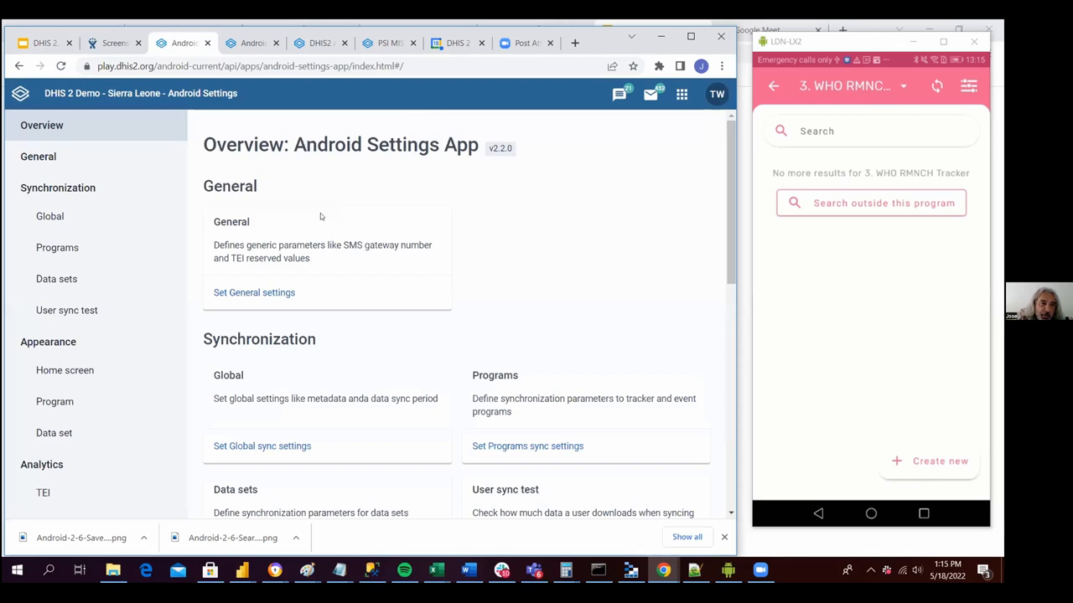
scroll("down", 3)
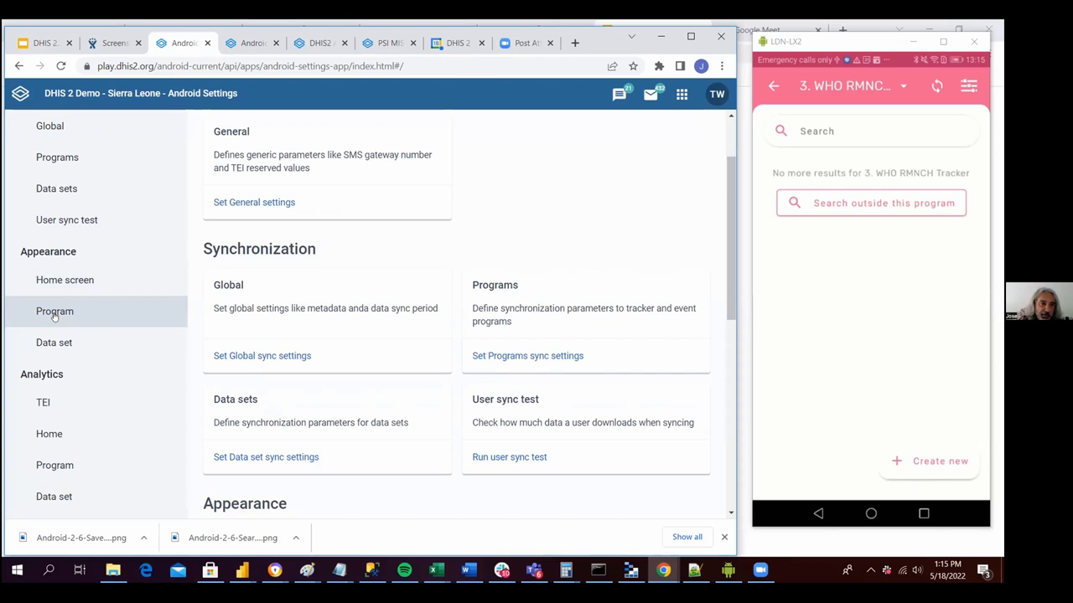
left_click(54, 311)
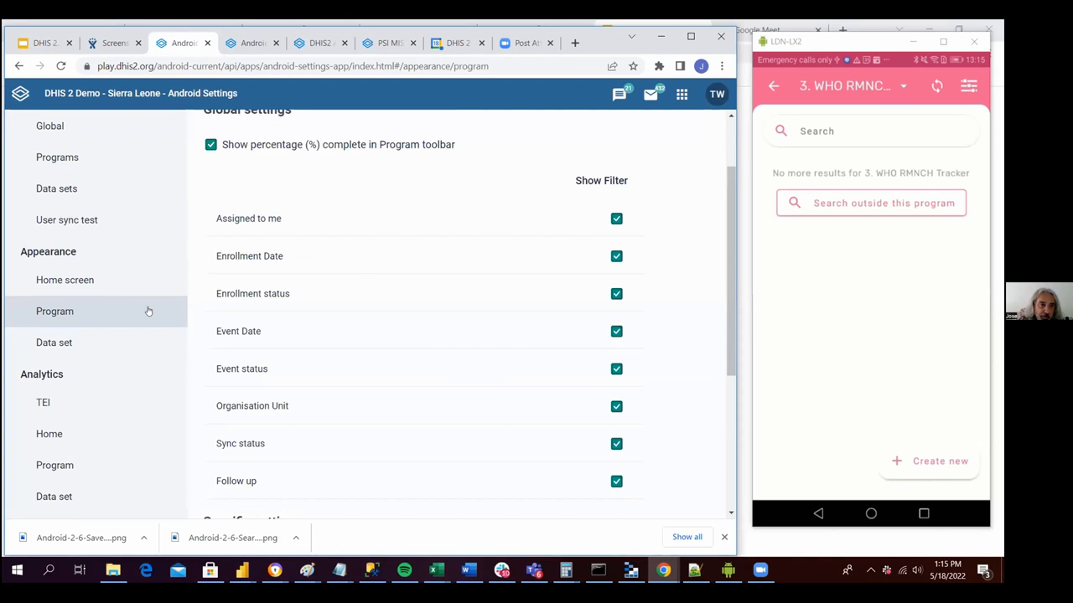
scroll("down", 3)
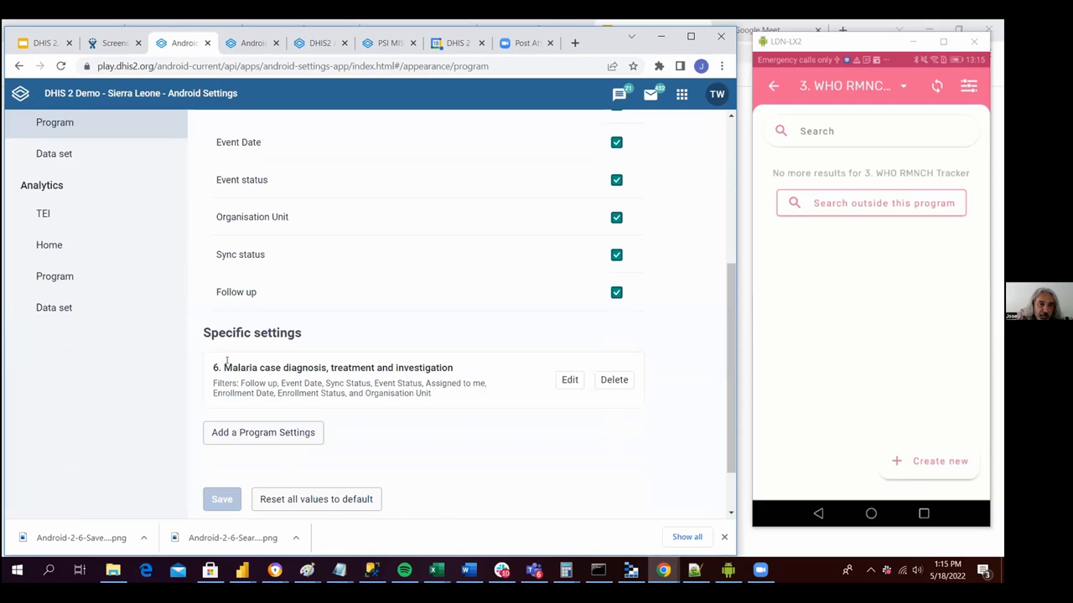
mouse_move(239, 434)
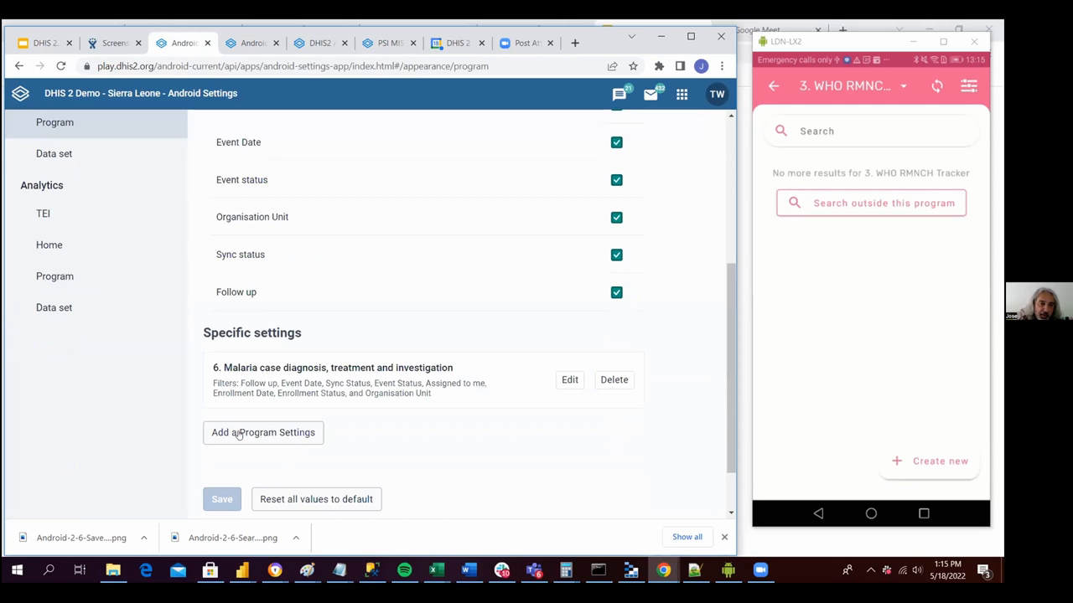
Add a WHO RMNCH Tracker setting allowing TEI creation without searching.
left_click(263, 432)
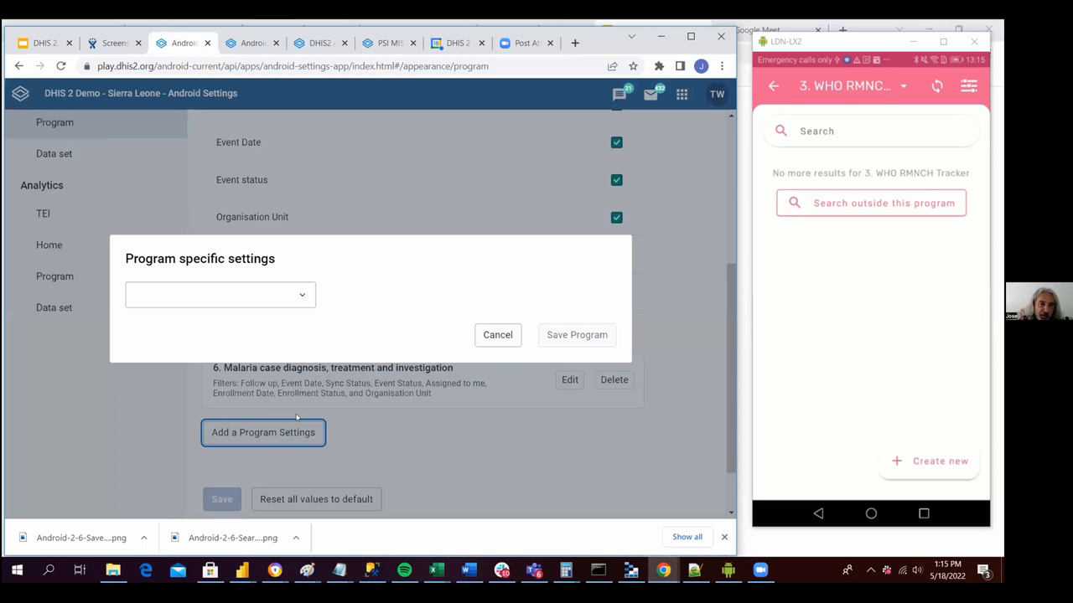
left_click(220, 295)
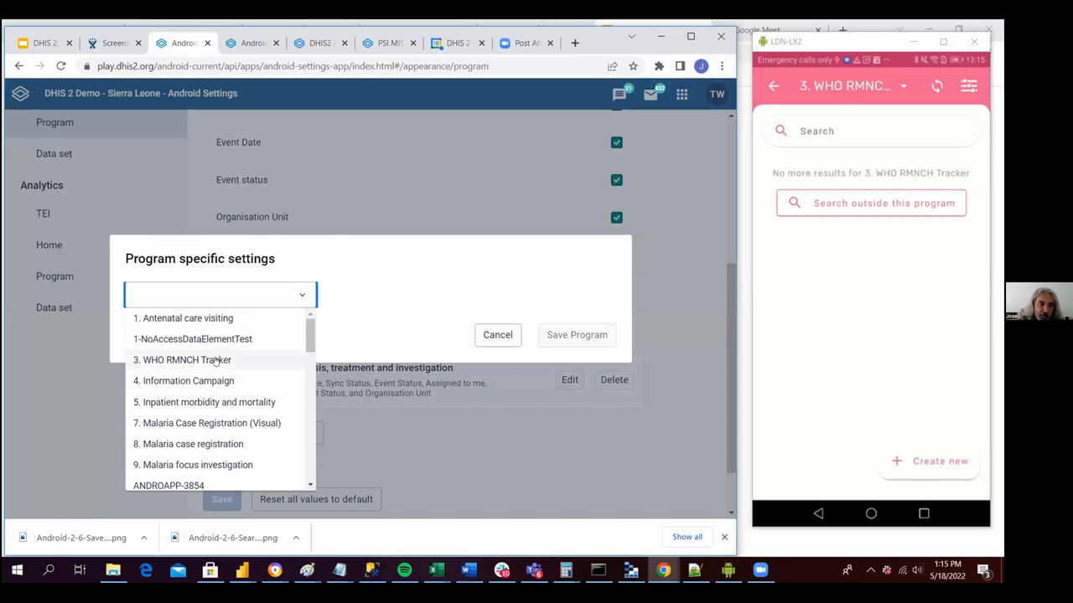
left_click(185, 359)
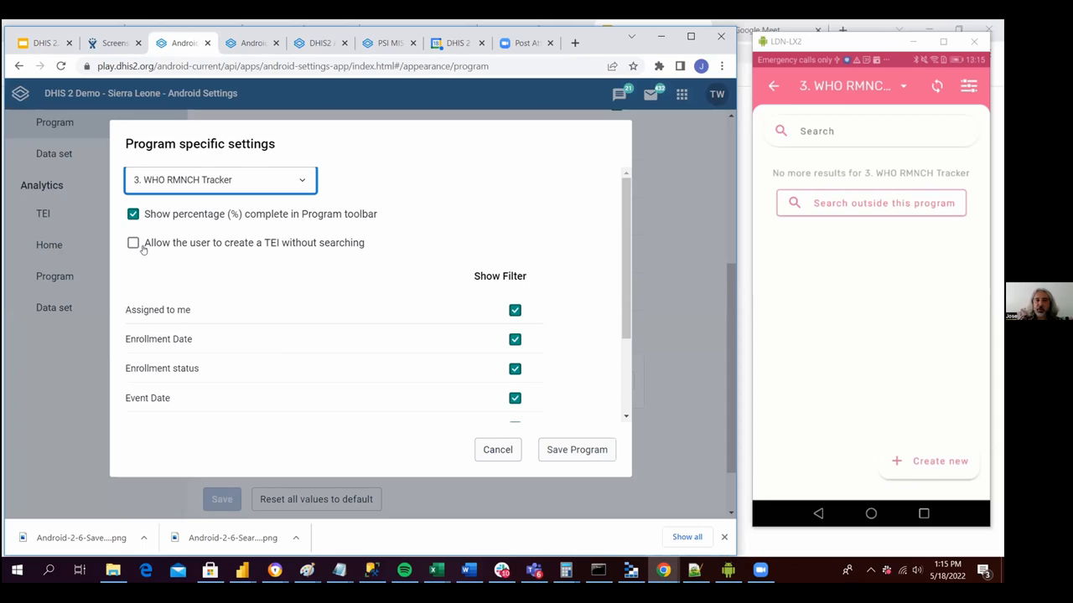
mouse_move(305, 248)
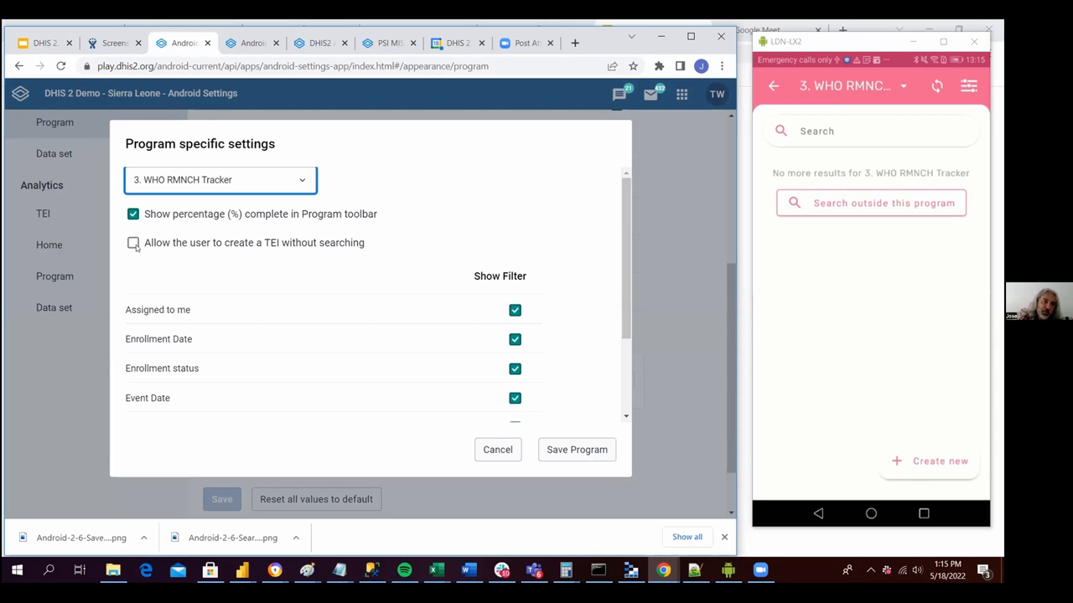
left_click(133, 242)
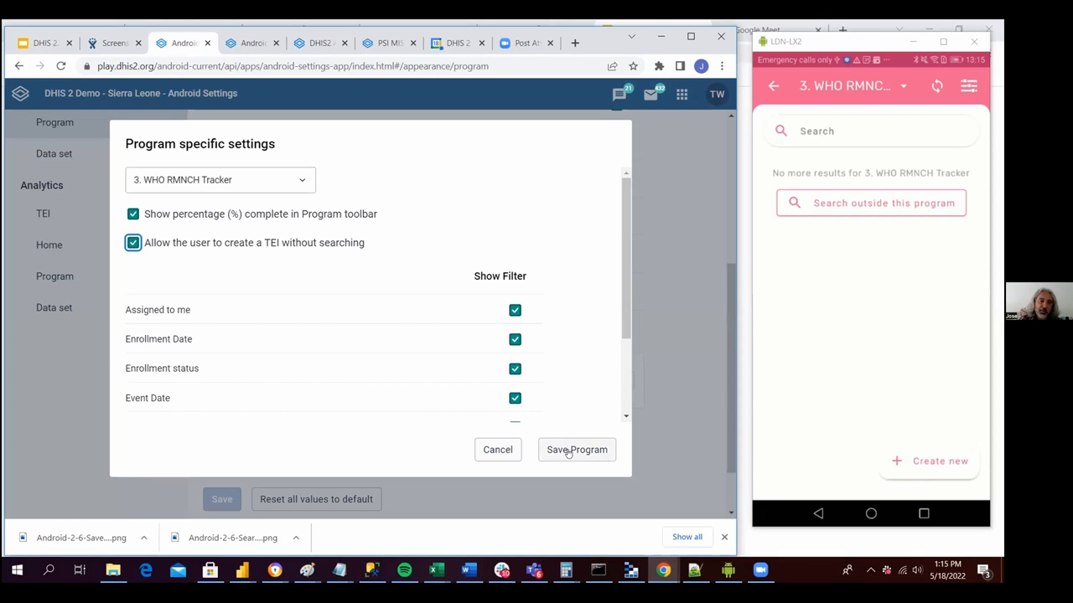
left_click(576, 449)
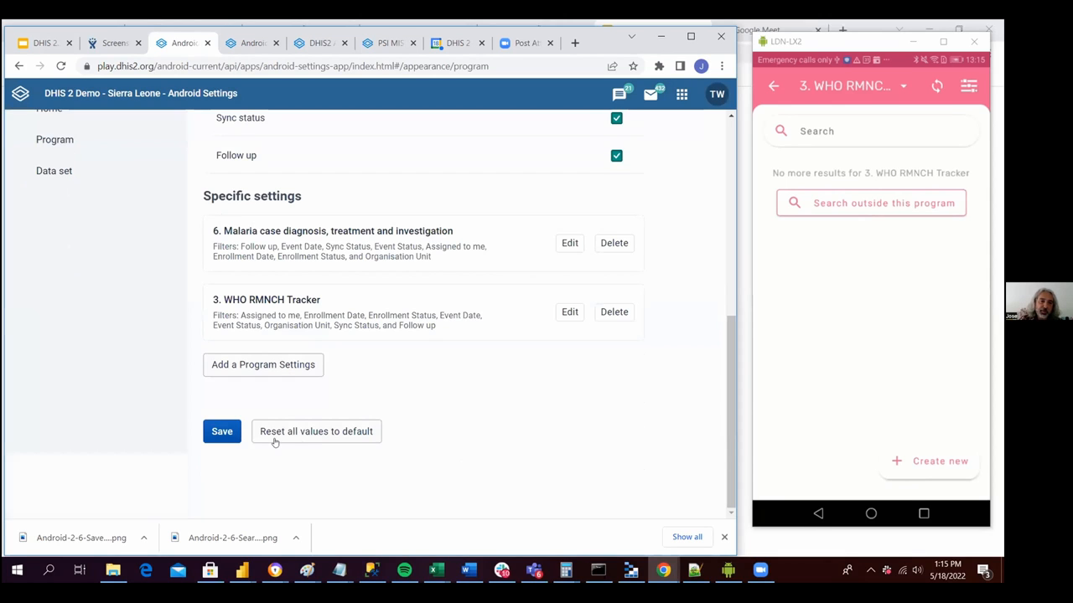
Save the program appearance settings and confirm saving to the DataStore.
left_click(222, 430)
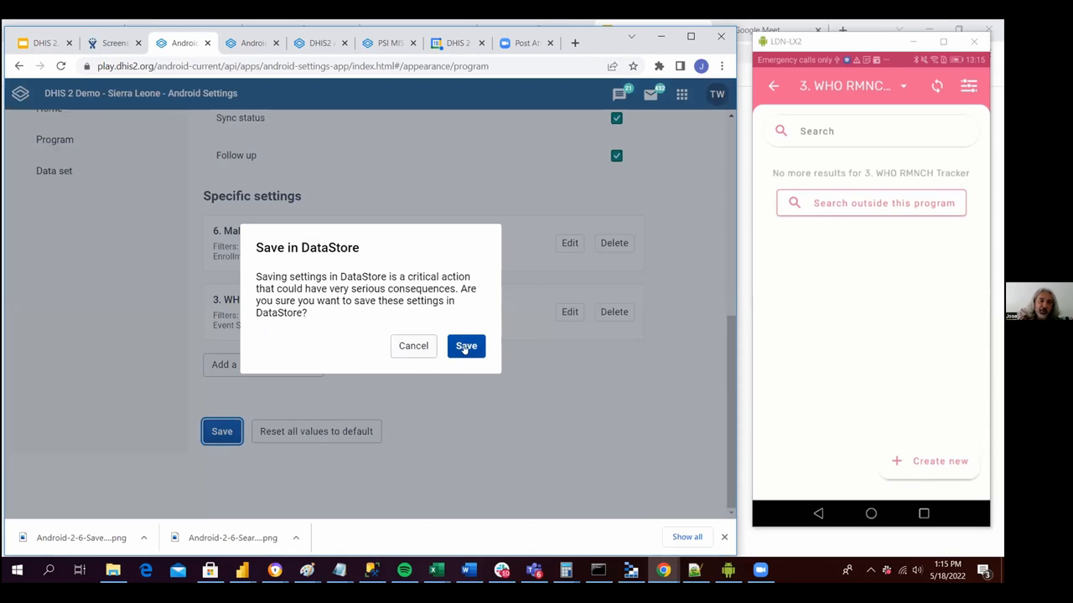
left_click(466, 345)
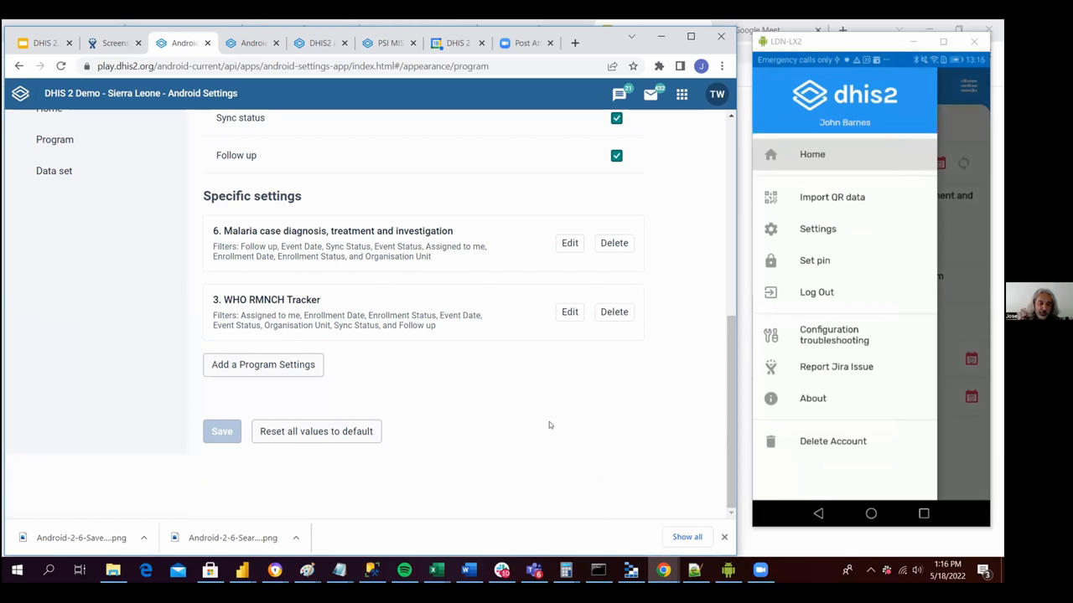
Go to Home in the Capture app and reopen 3. WHO RMNCH Tracker.
left_click(817, 228)
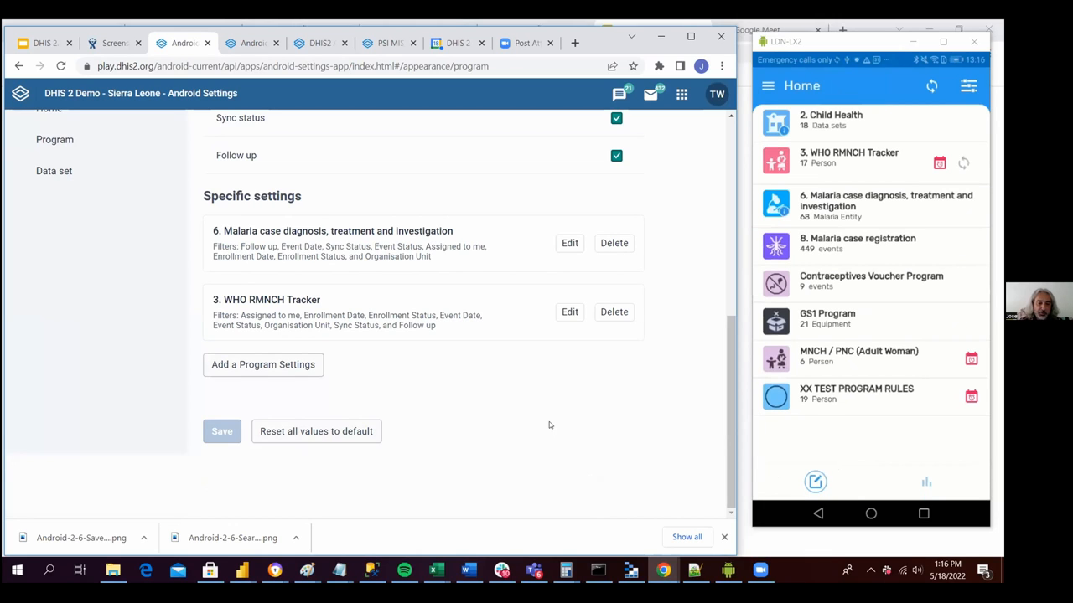
left_click(849, 158)
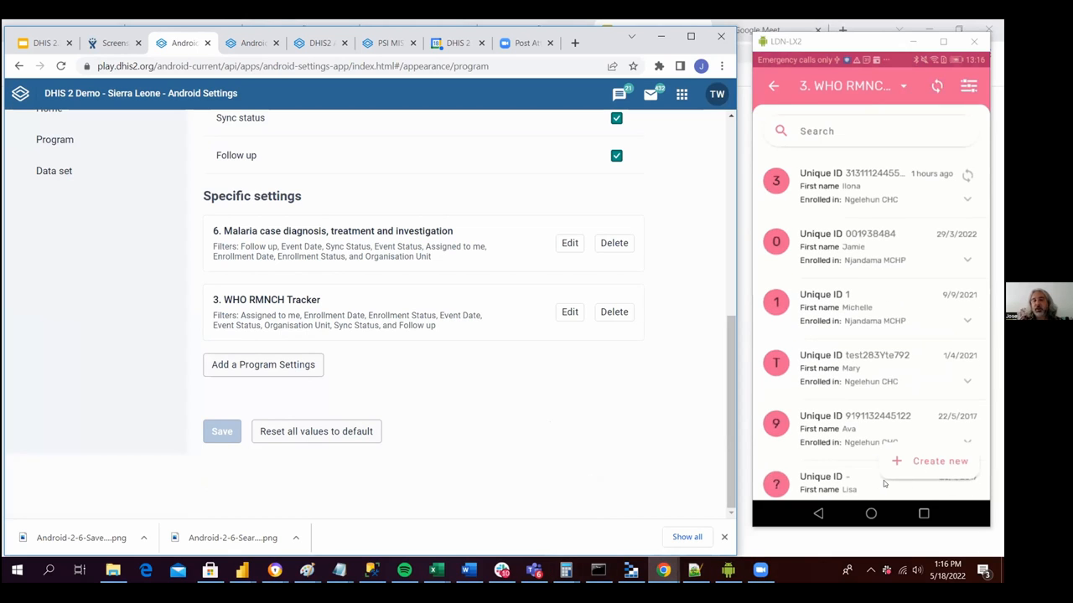
mouse_move(930, 454)
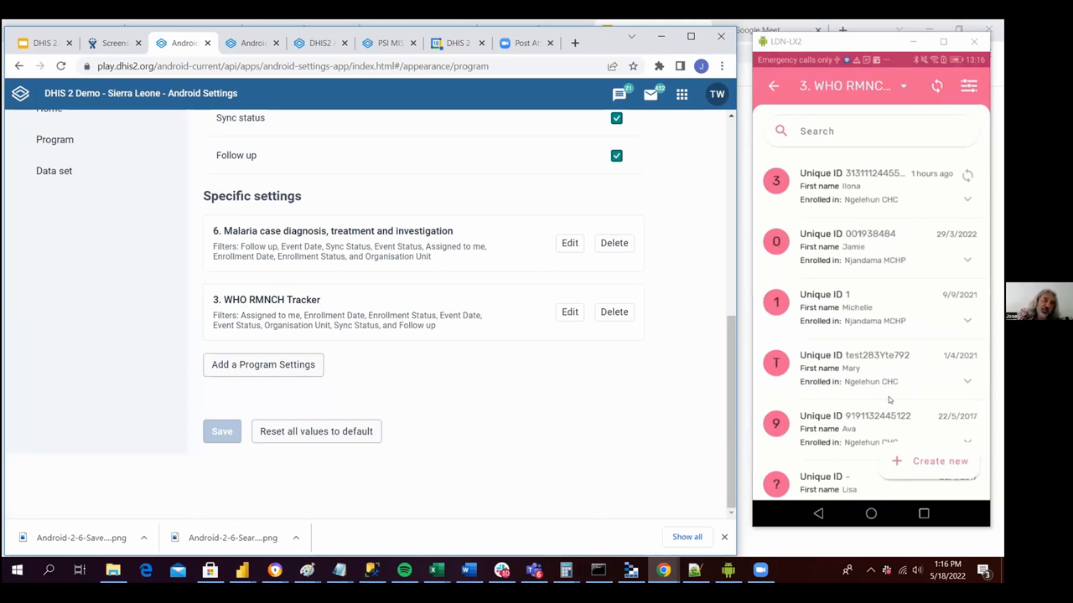
mouse_move(597, 385)
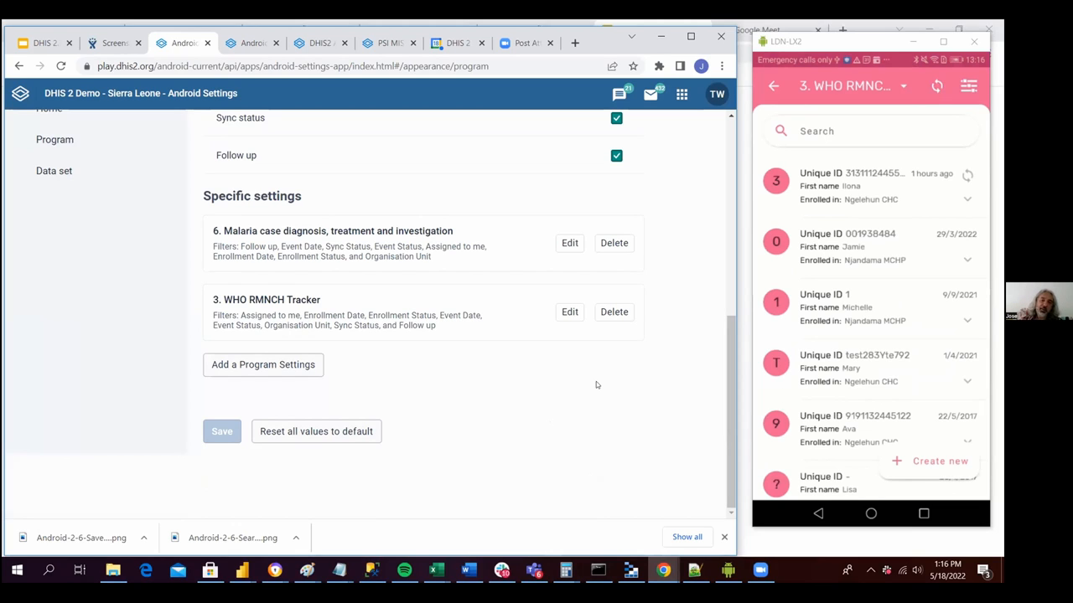